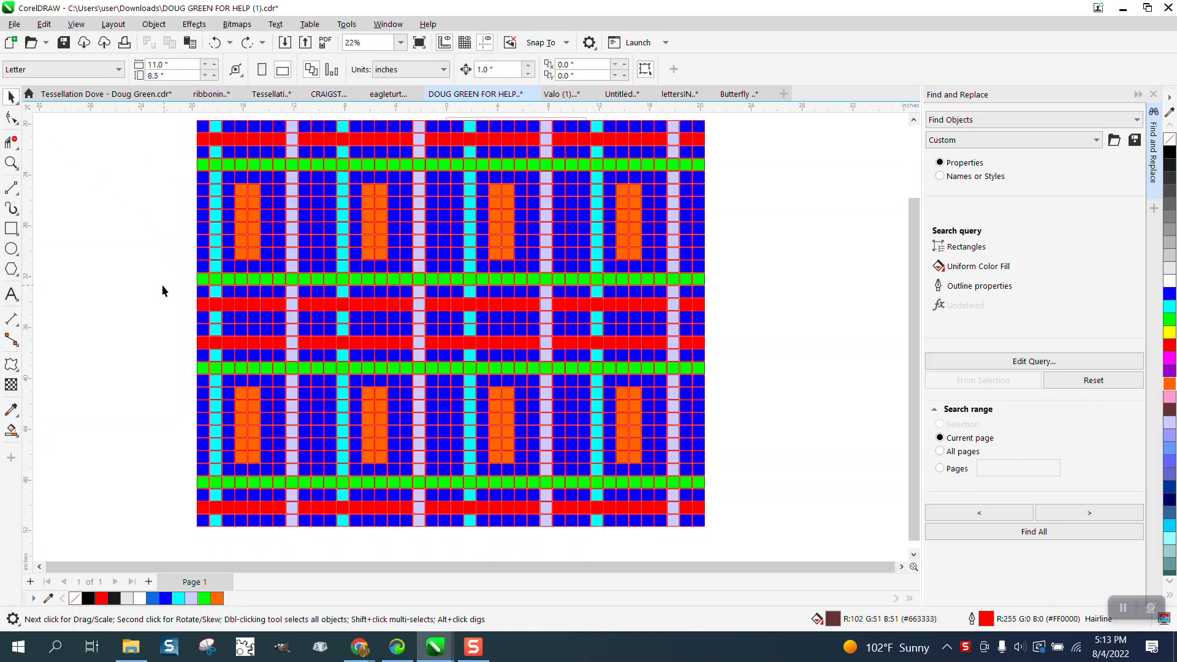
pyautogui.moveTo(140, 278)
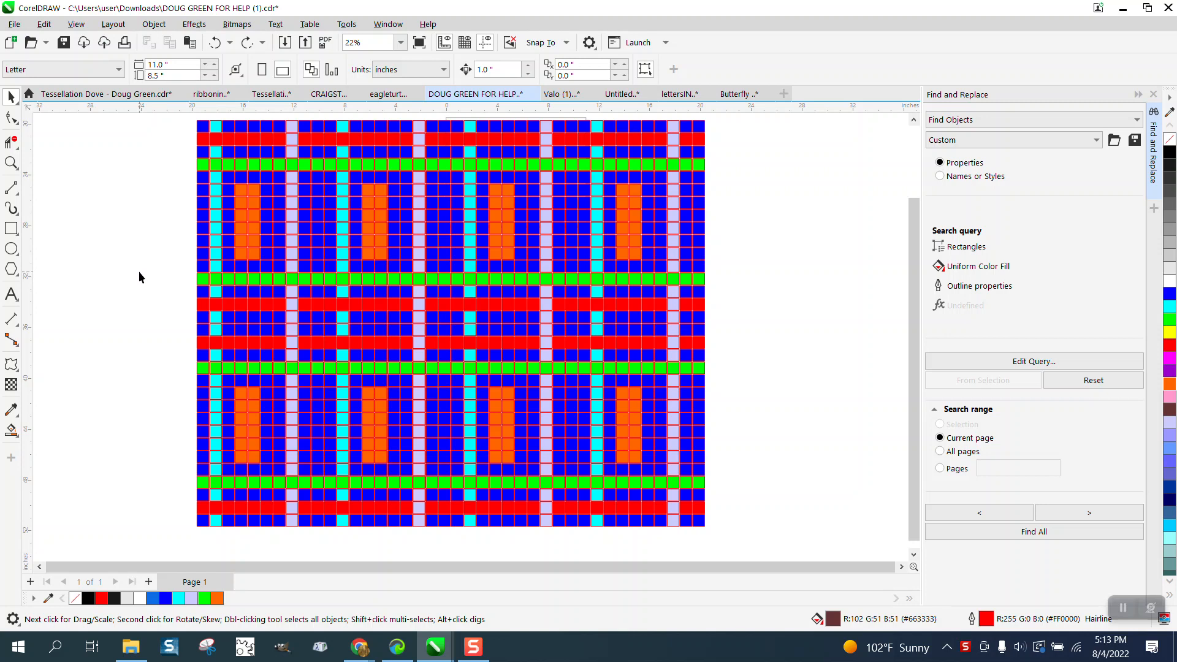
pyautogui.moveTo(233, 200)
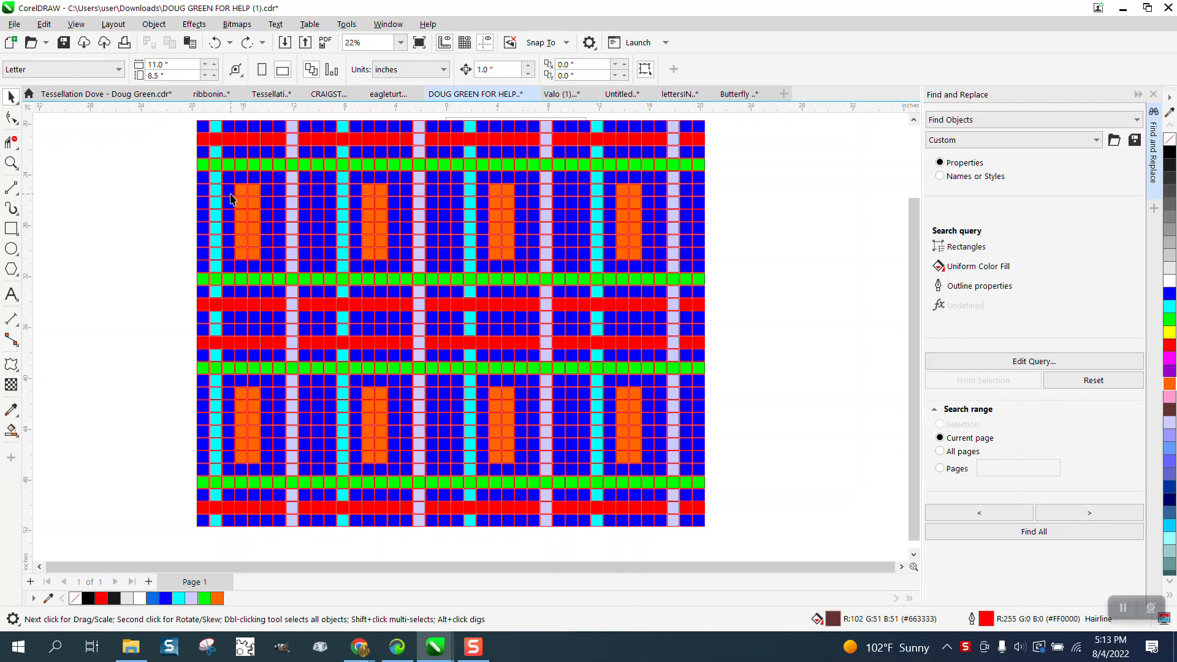
pyautogui.moveTo(592, 303)
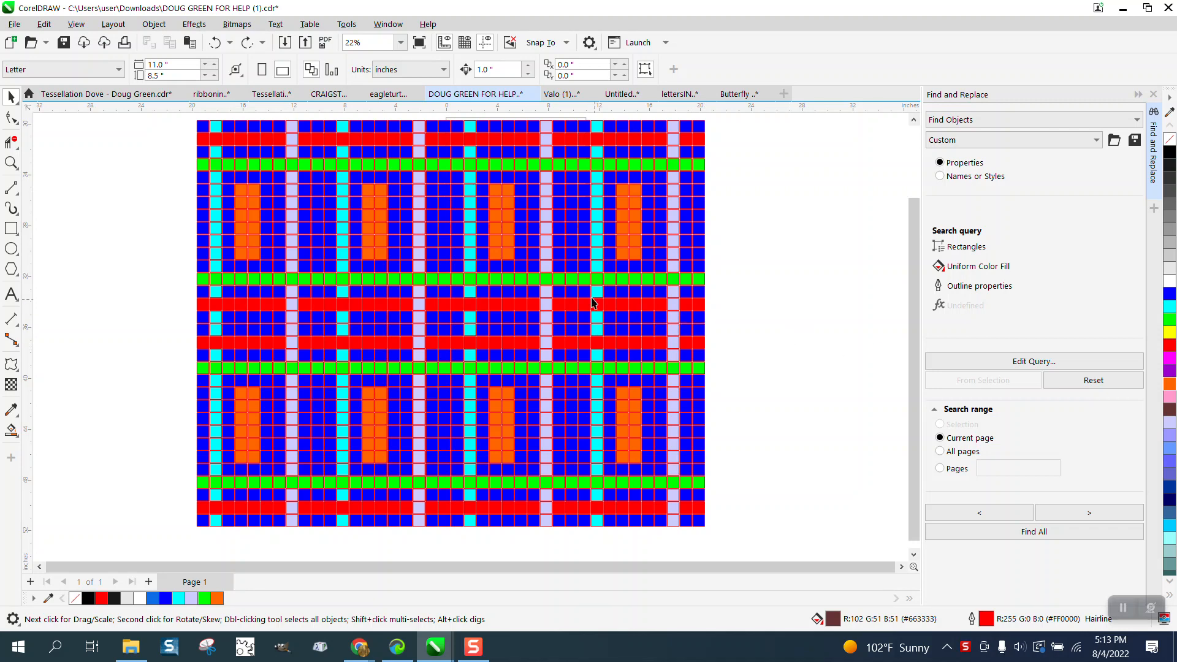
# Step: Review the search query's uniform fill colour criterion, accept it and run Find All
pyautogui.click(1152, 94)
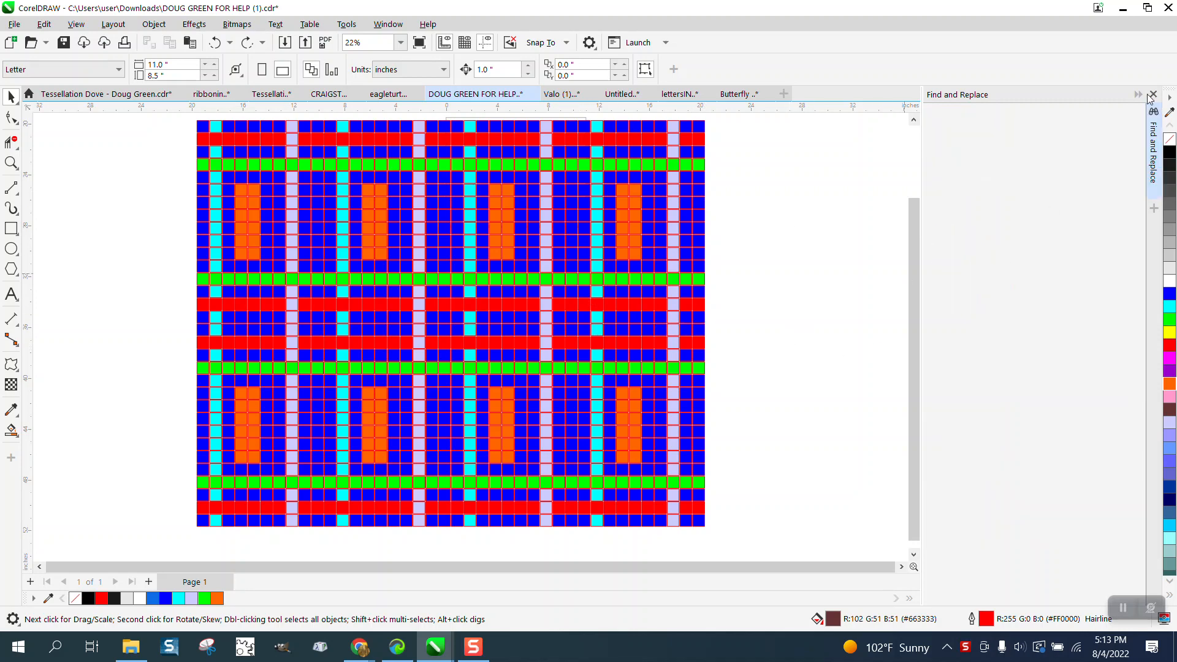
pyautogui.click(41, 24)
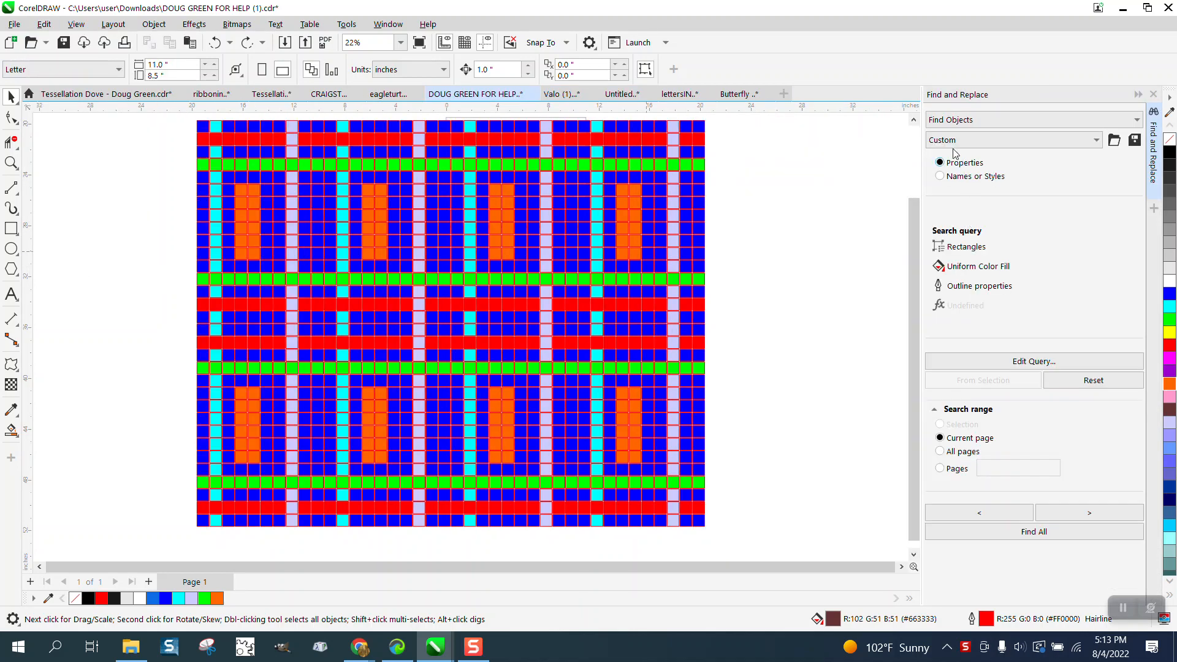
pyautogui.moveTo(1029, 300)
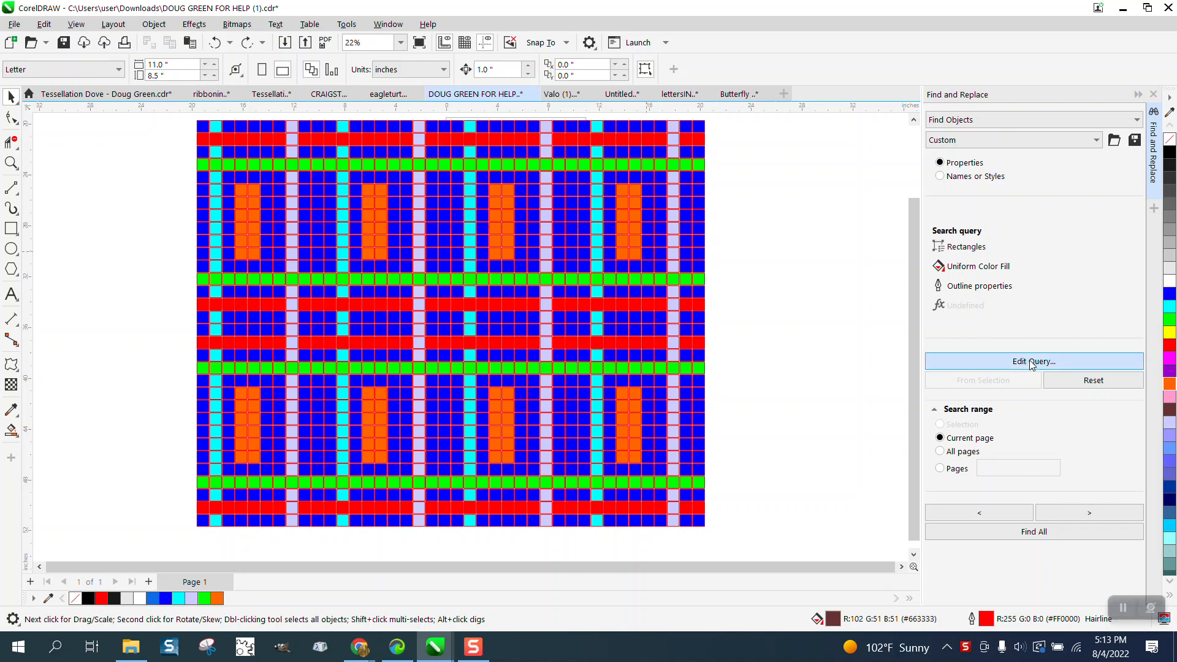
pyautogui.click(1033, 361)
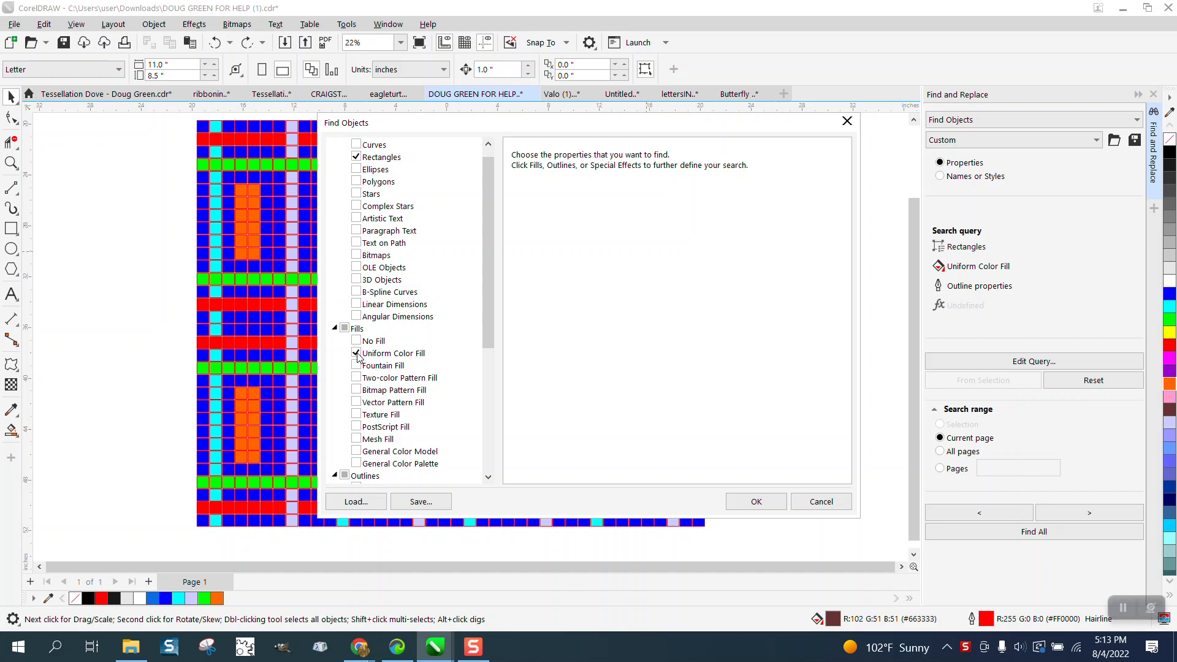
pyautogui.moveTo(403, 360)
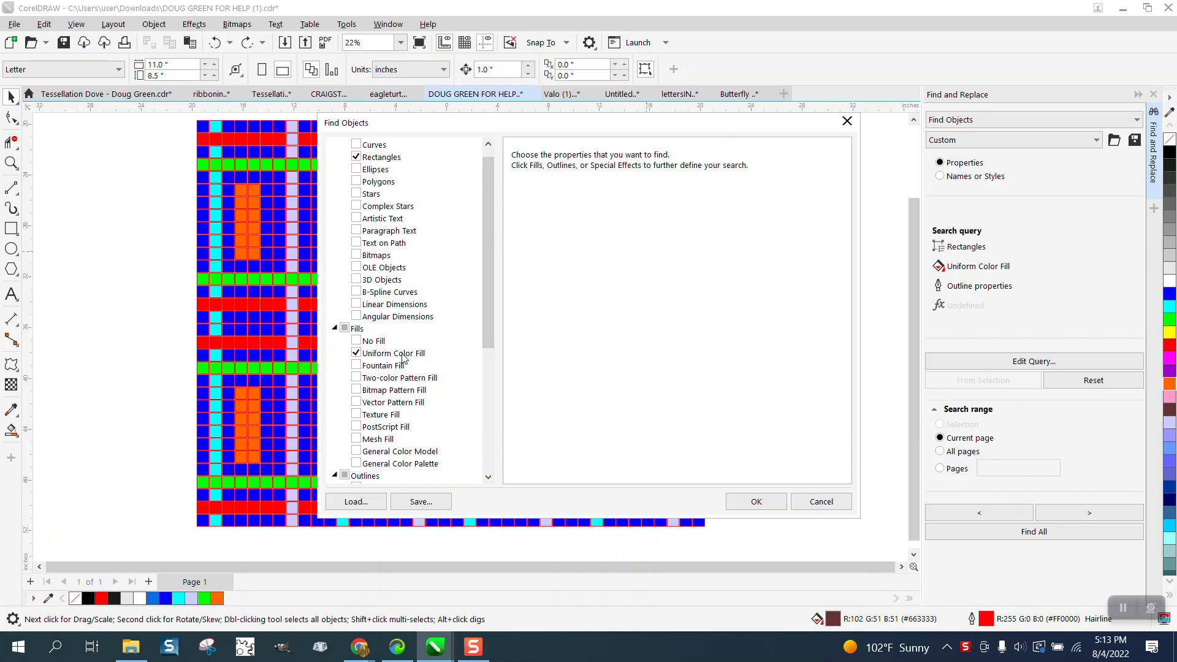
pyautogui.click(393, 353)
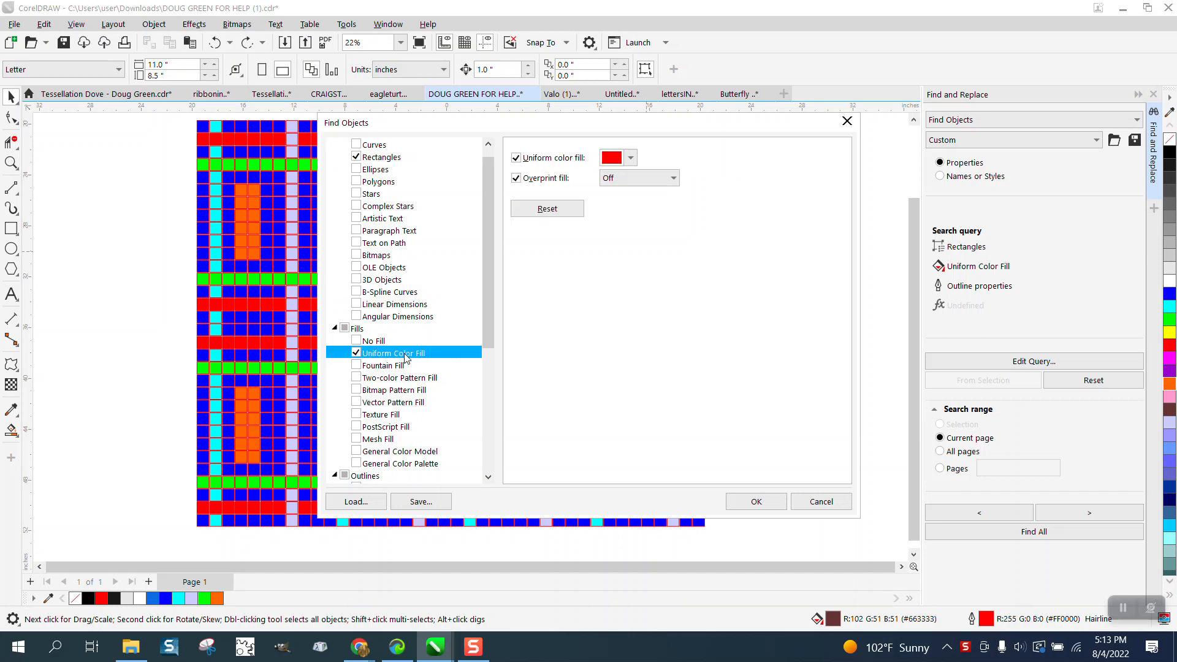
pyautogui.click(632, 157)
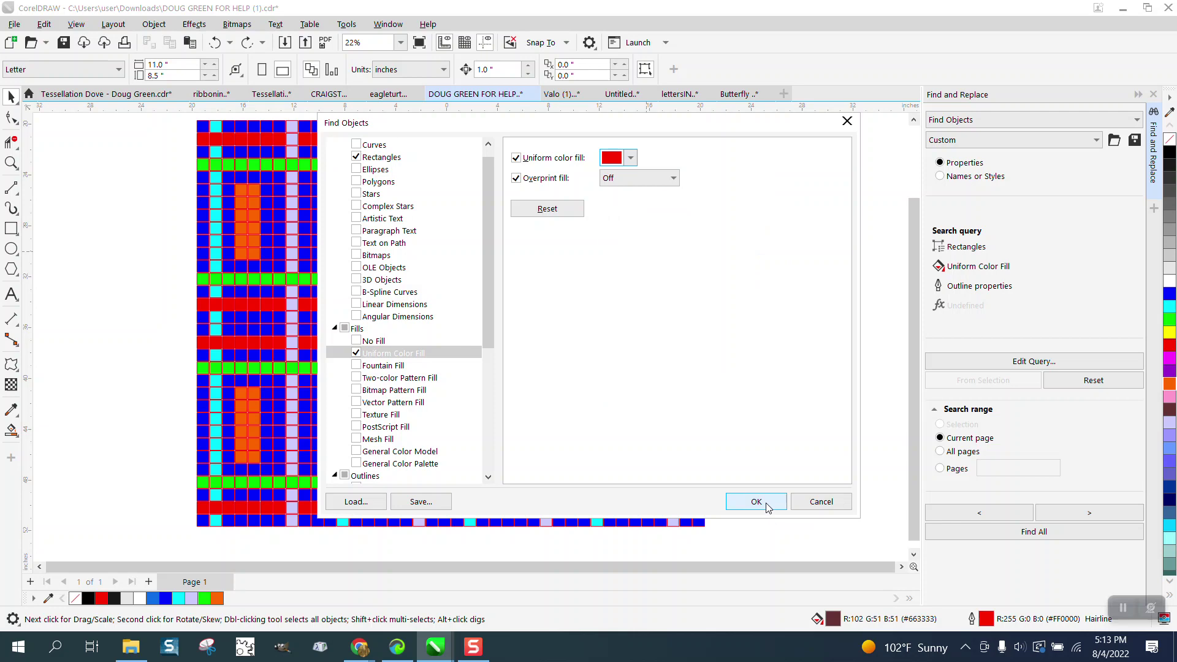
pyautogui.click(756, 502)
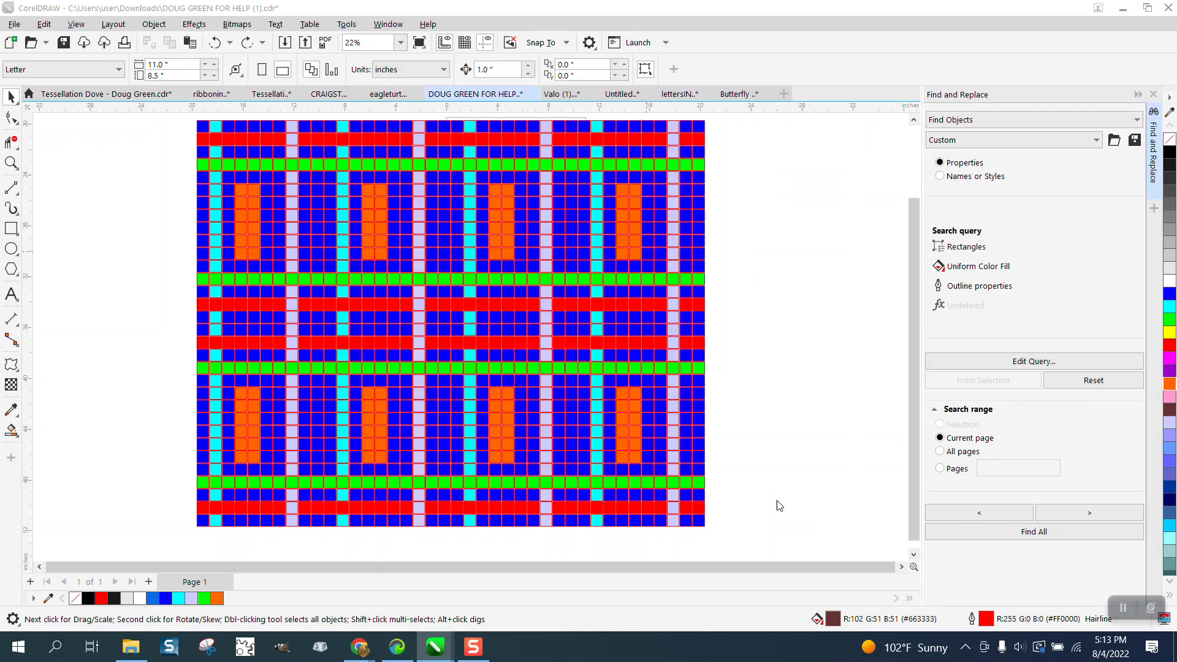
pyautogui.click(1033, 531)
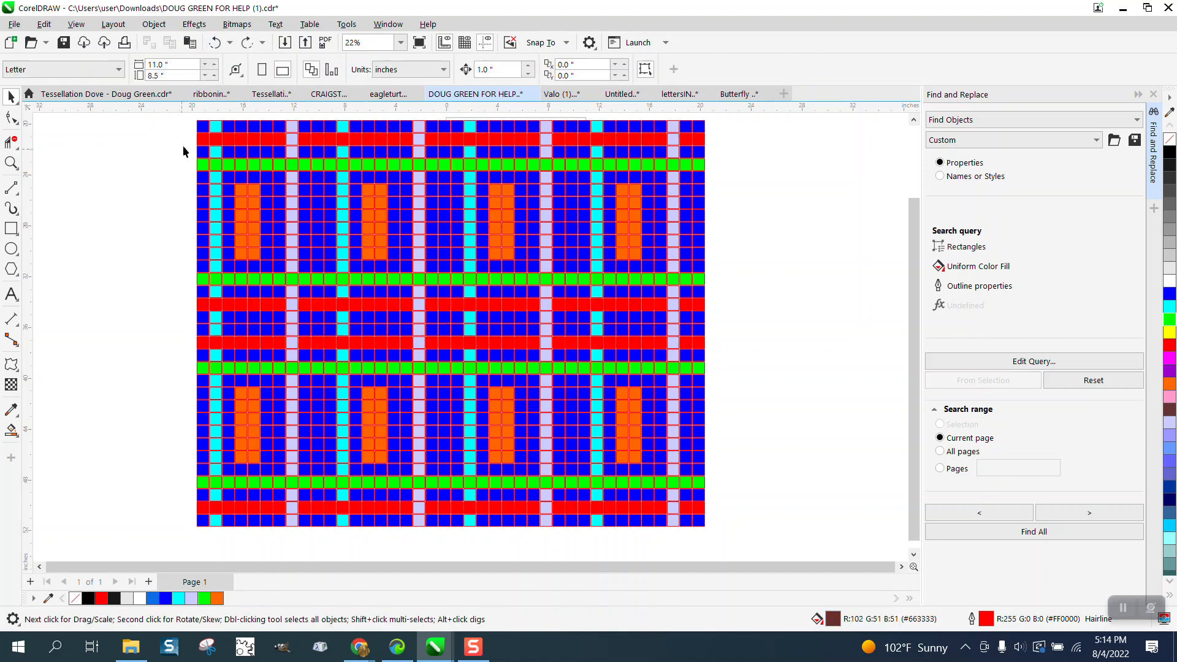
pyautogui.click(241, 133)
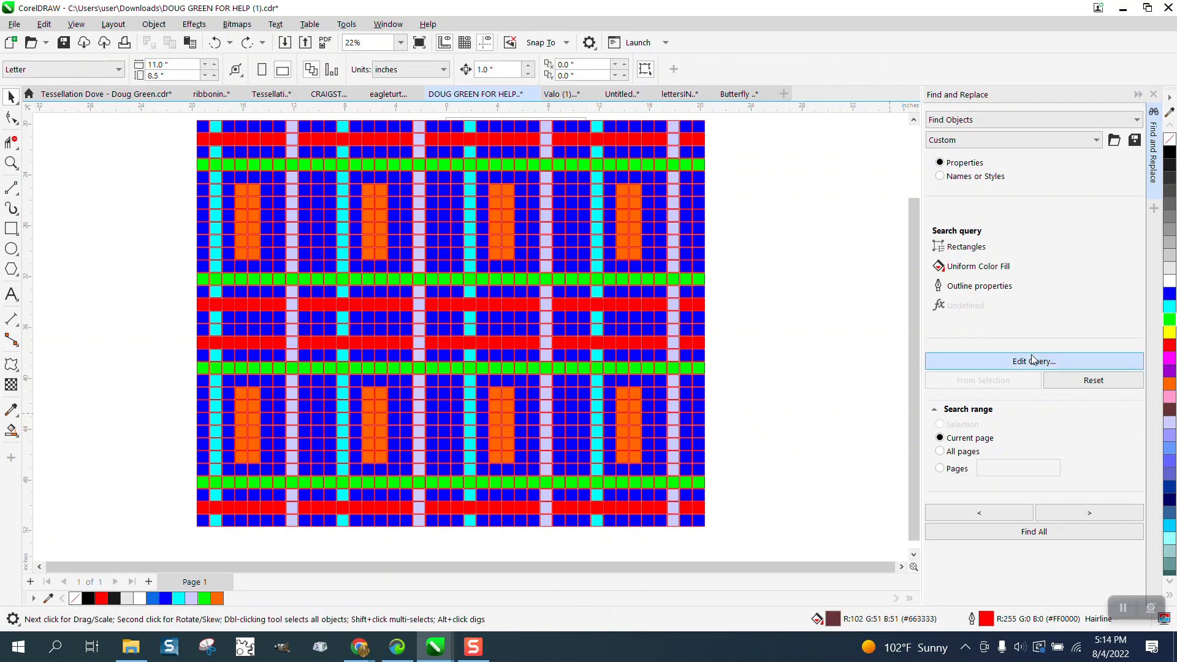
# Step: Rebuild the search from a sampled orange square and find all 96 orange rectangles
pyautogui.click(1033, 361)
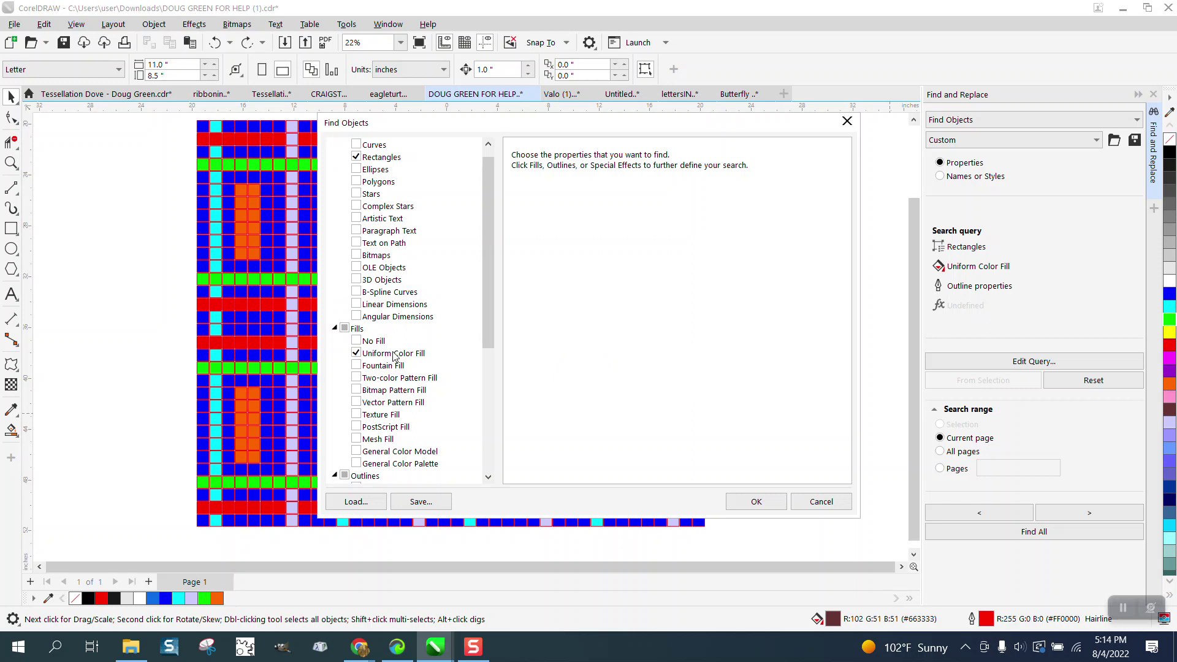
pyautogui.click(394, 353)
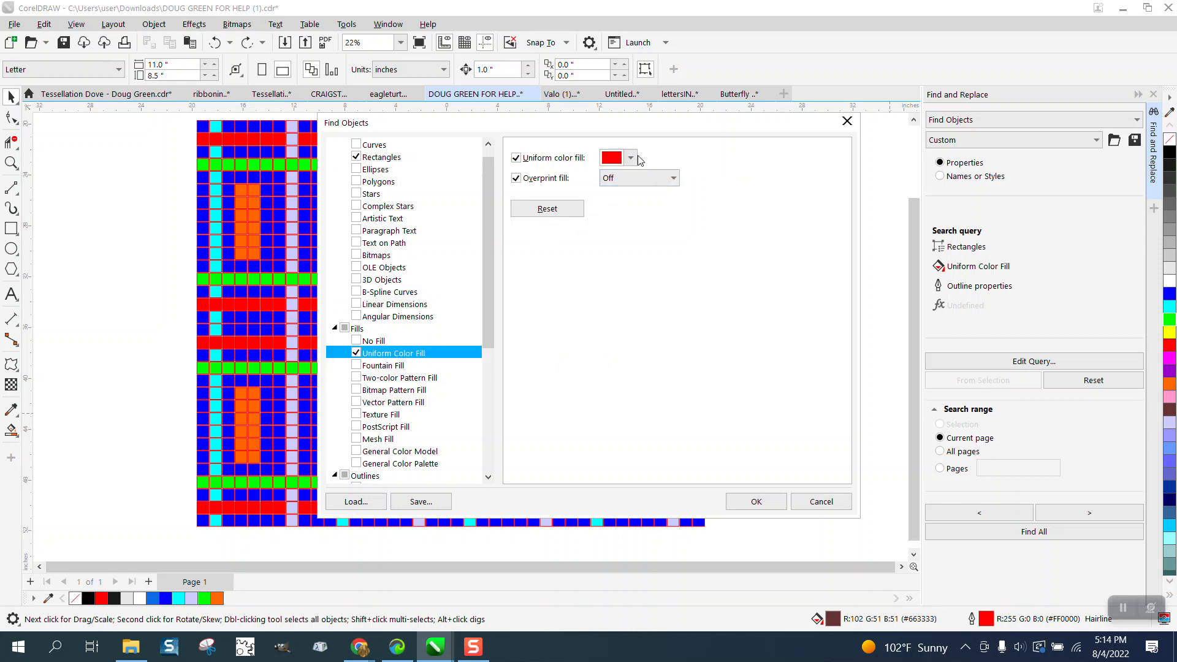
pyautogui.click(630, 158)
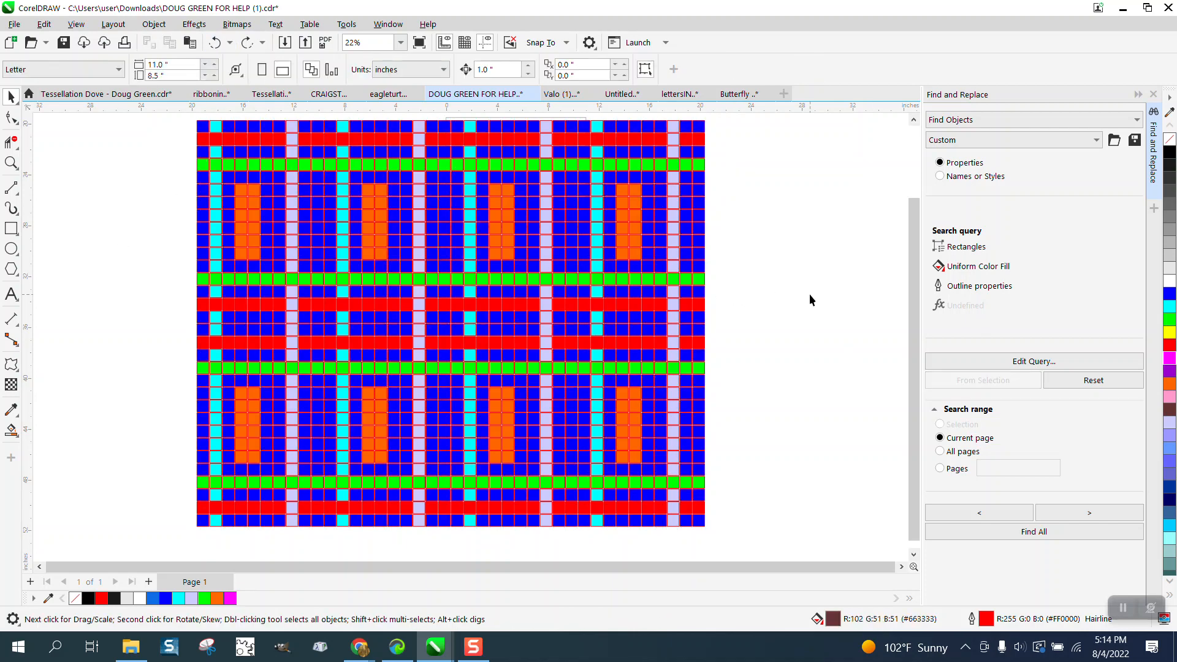
pyautogui.click(632, 193)
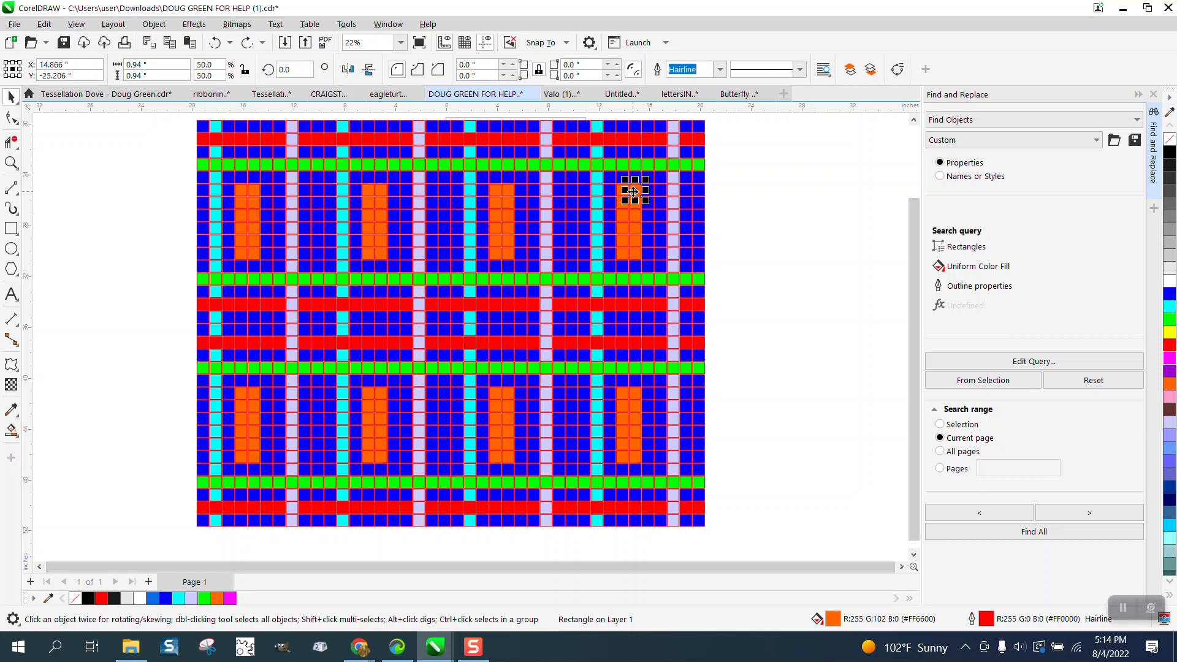
pyautogui.click(982, 380)
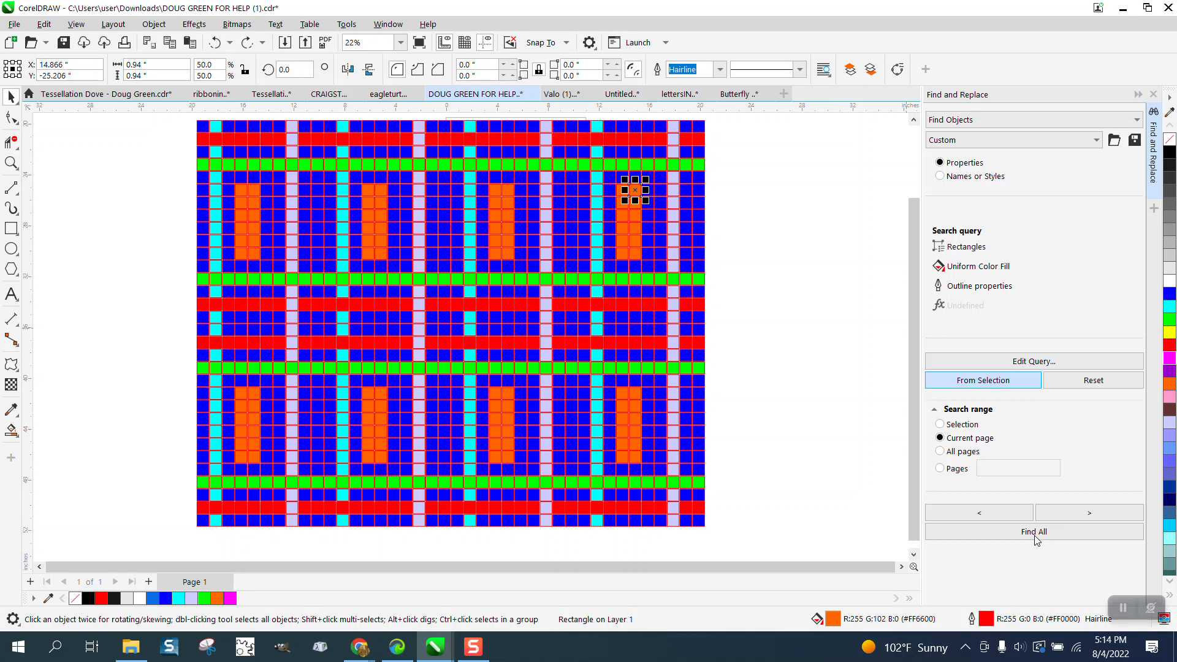
pyautogui.click(1033, 531)
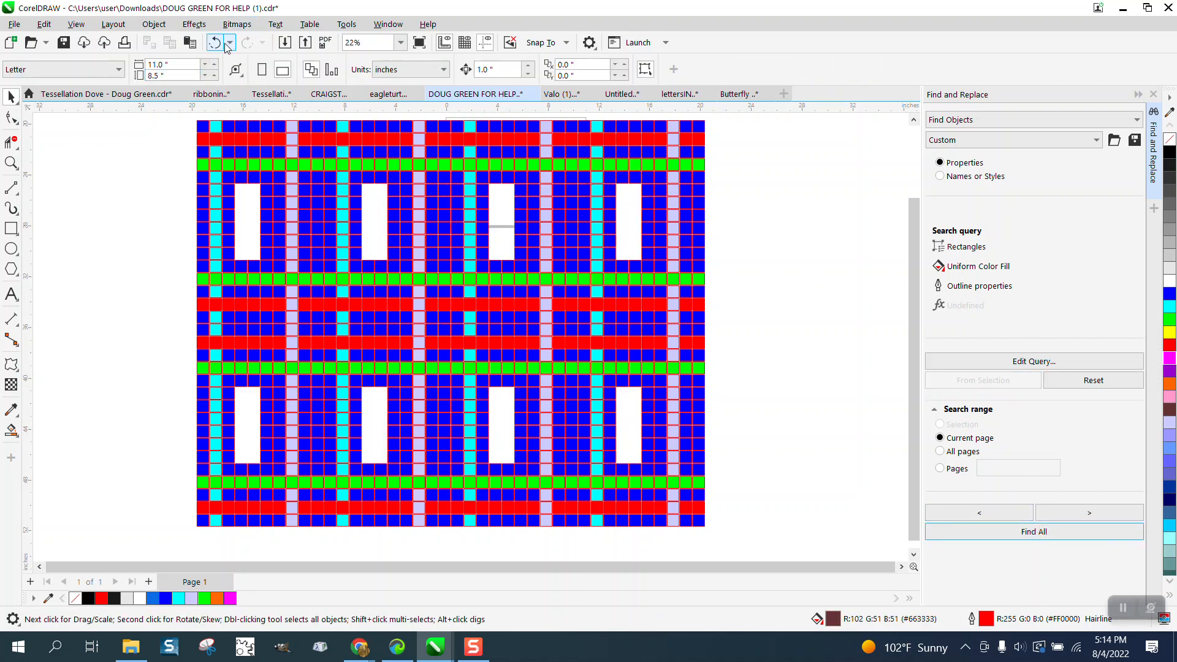
pyautogui.click(1033, 531)
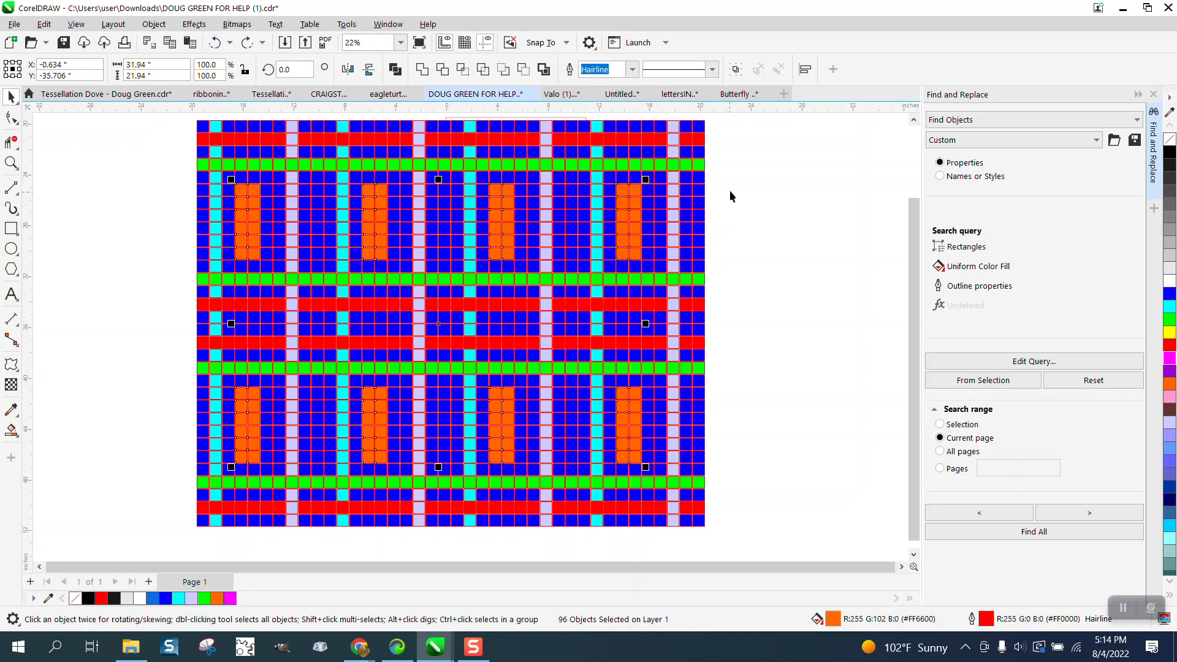
pyautogui.moveTo(699, 208)
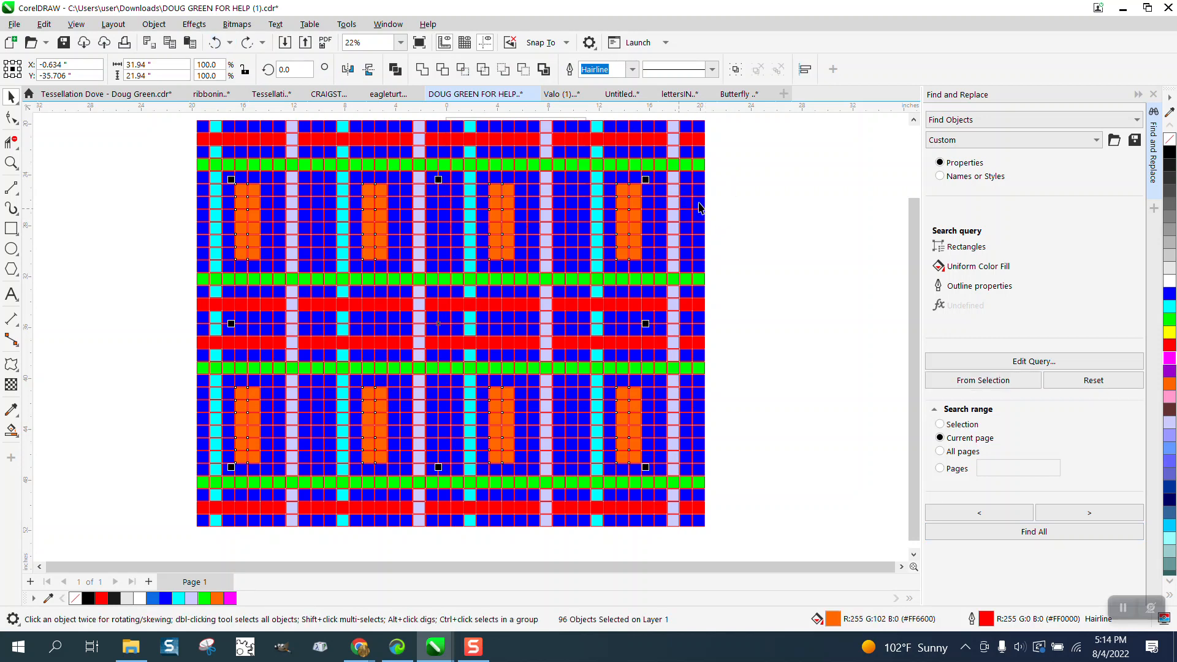
pyautogui.moveTo(623, 274)
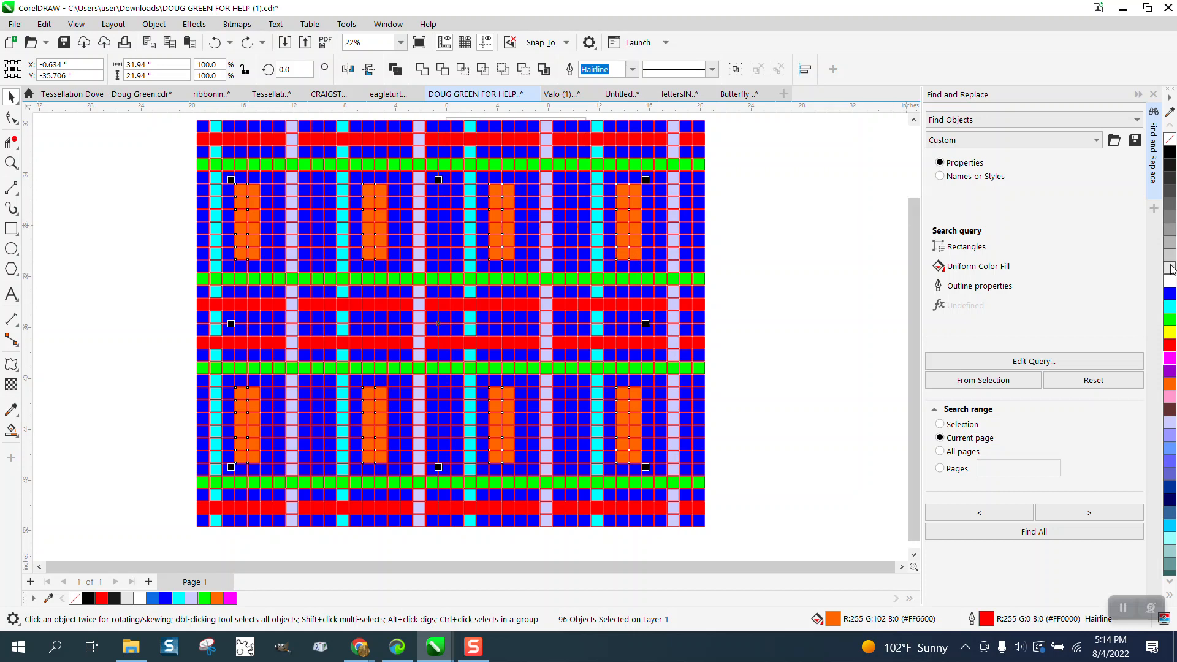
pyautogui.moveTo(1170, 293)
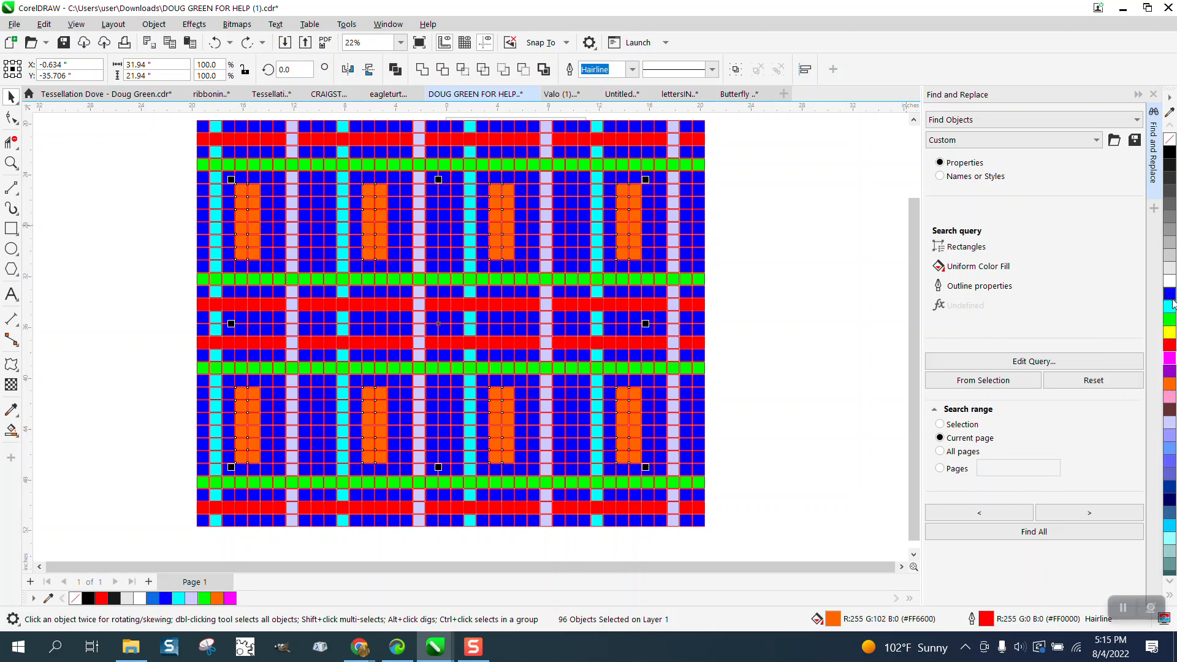
pyautogui.moveTo(1170, 307)
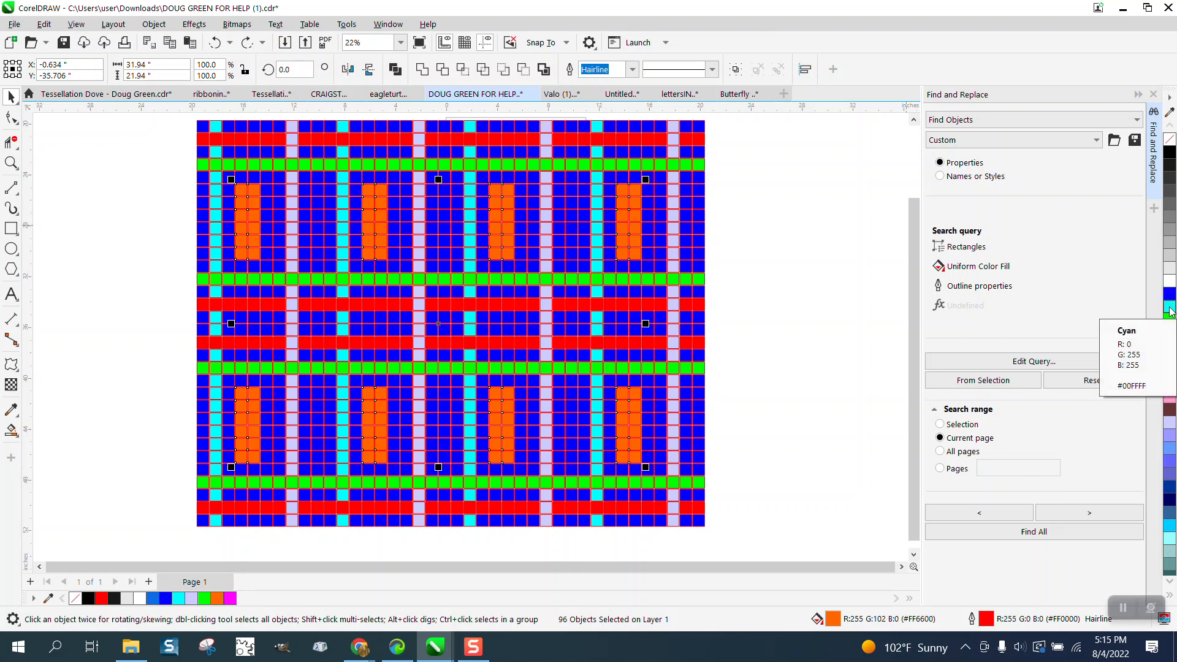
pyautogui.moveTo(962, 279)
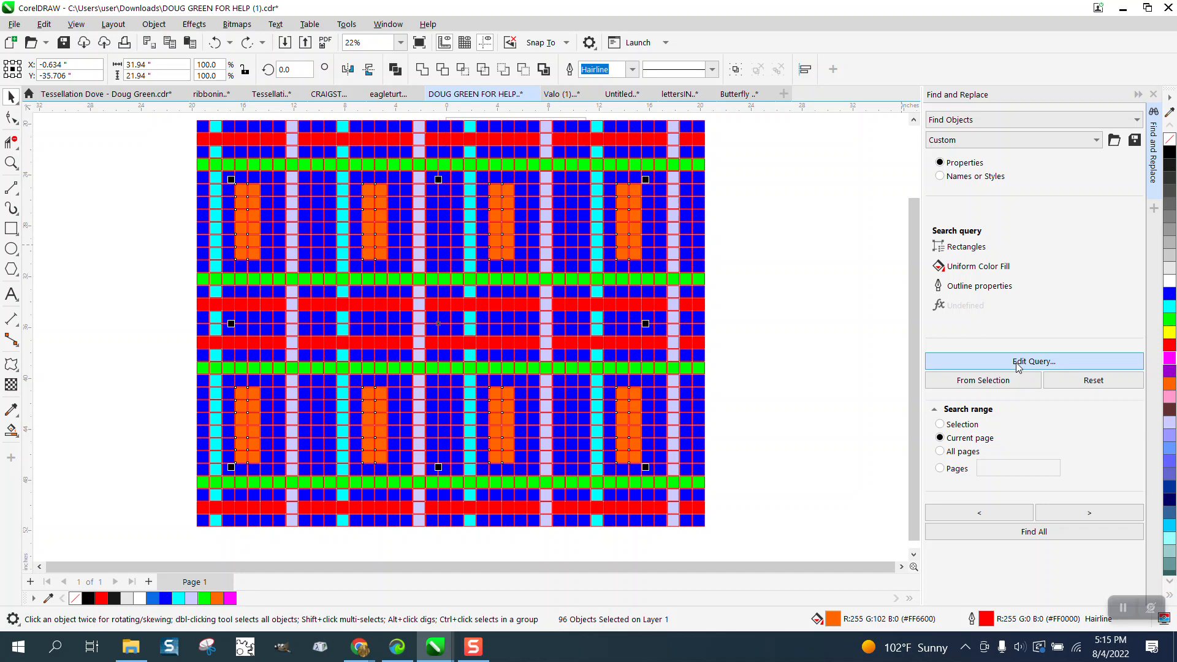
# Step: Reopen the uniform fill criterion and inspect its orange RGB 255, 102, 0 in the colour chooser
pyautogui.click(1034, 361)
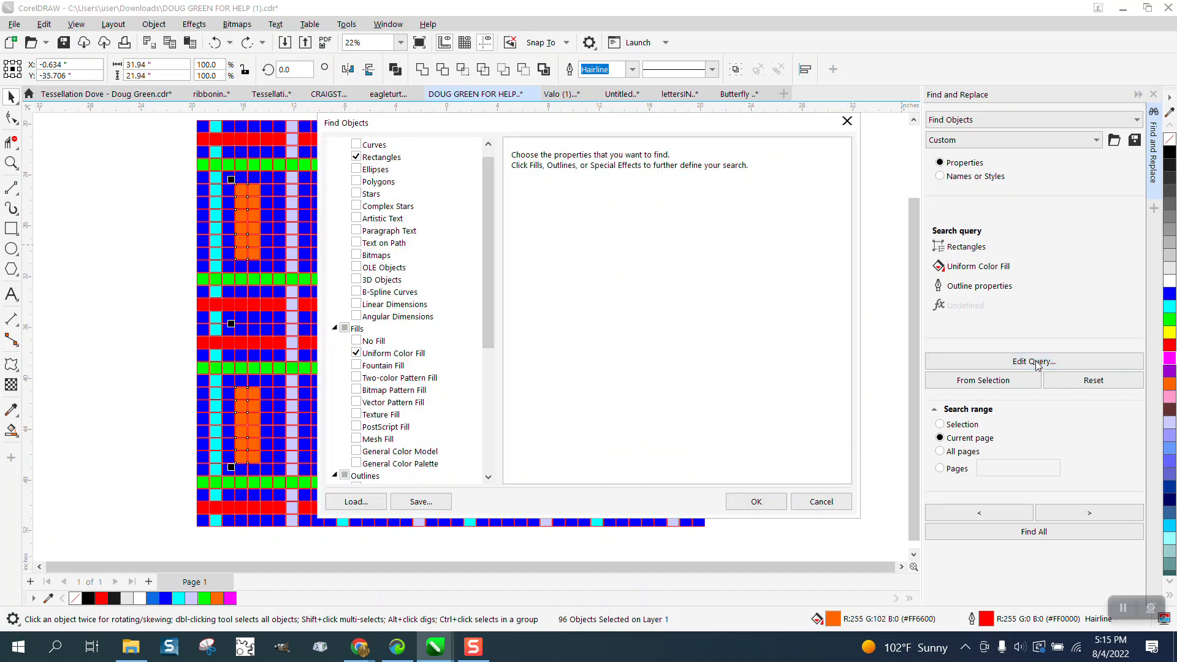
pyautogui.click(393, 353)
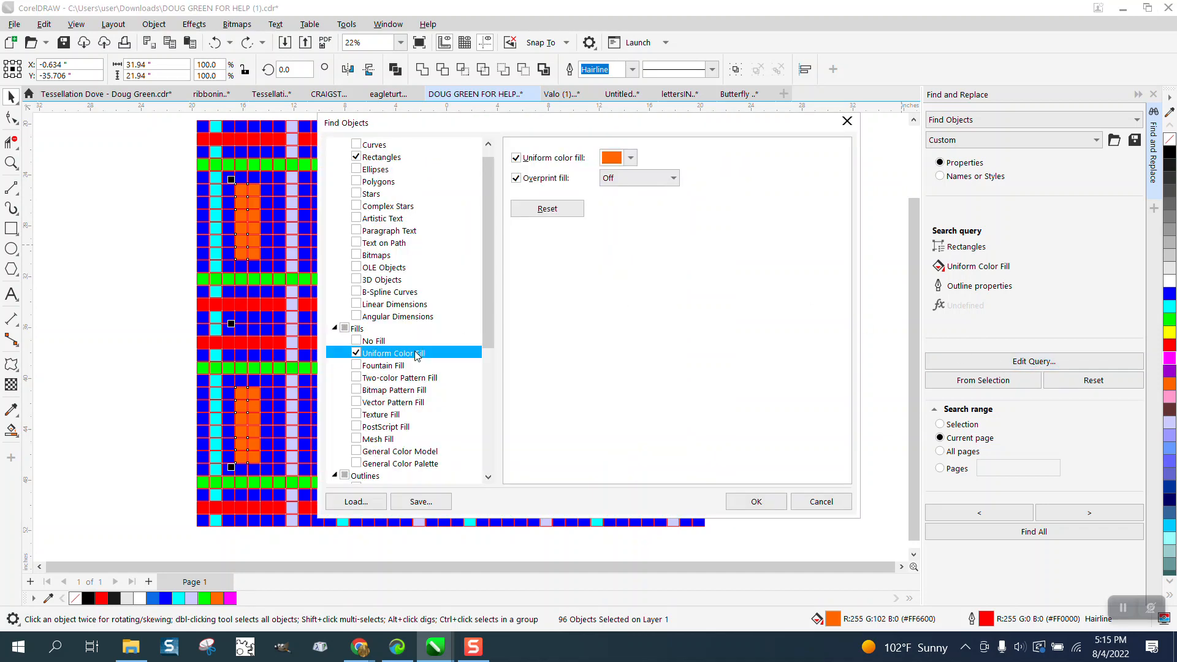
pyautogui.click(630, 158)
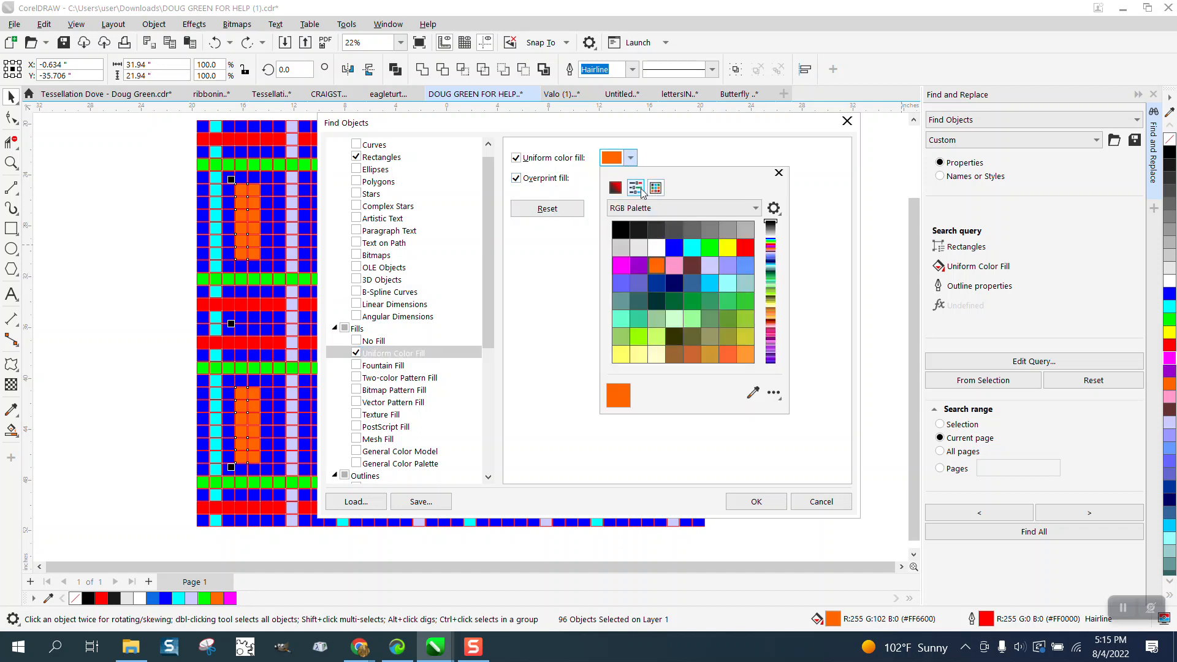
pyautogui.click(615, 187)
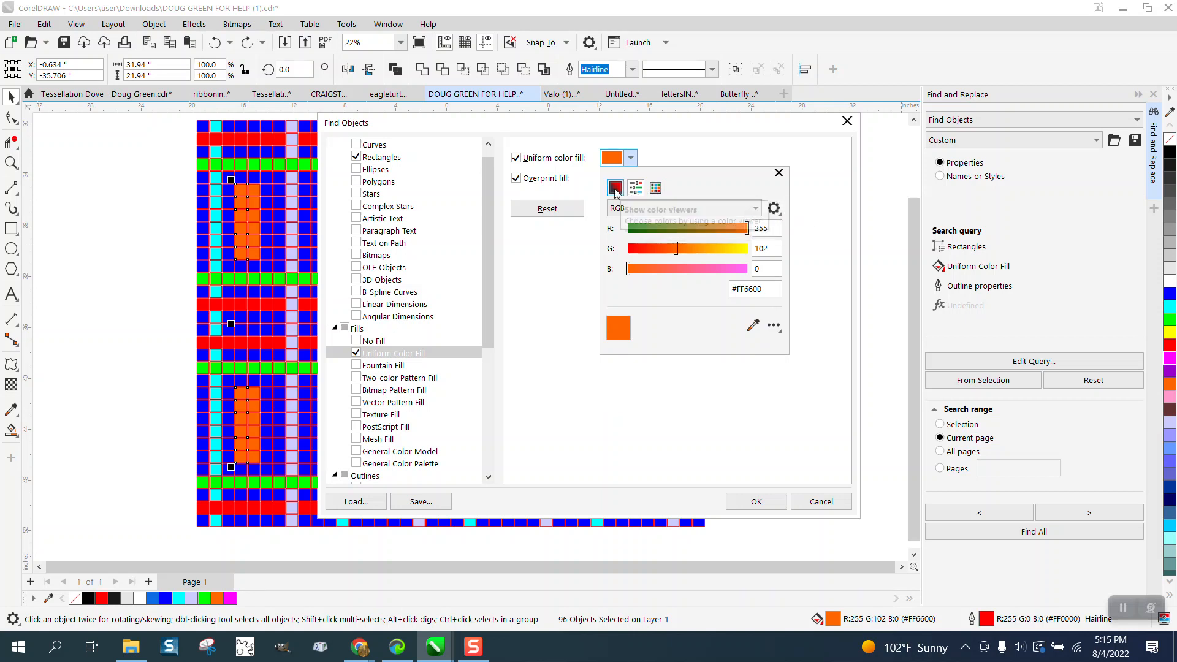
pyautogui.click(615, 188)
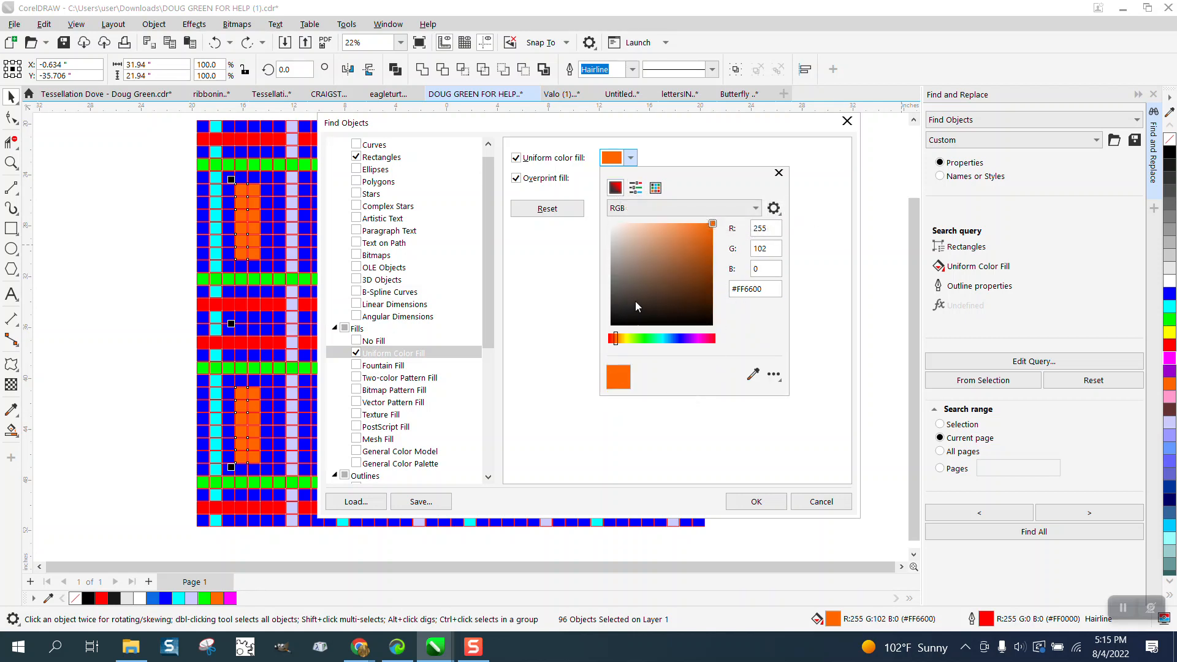
pyautogui.moveTo(615, 187)
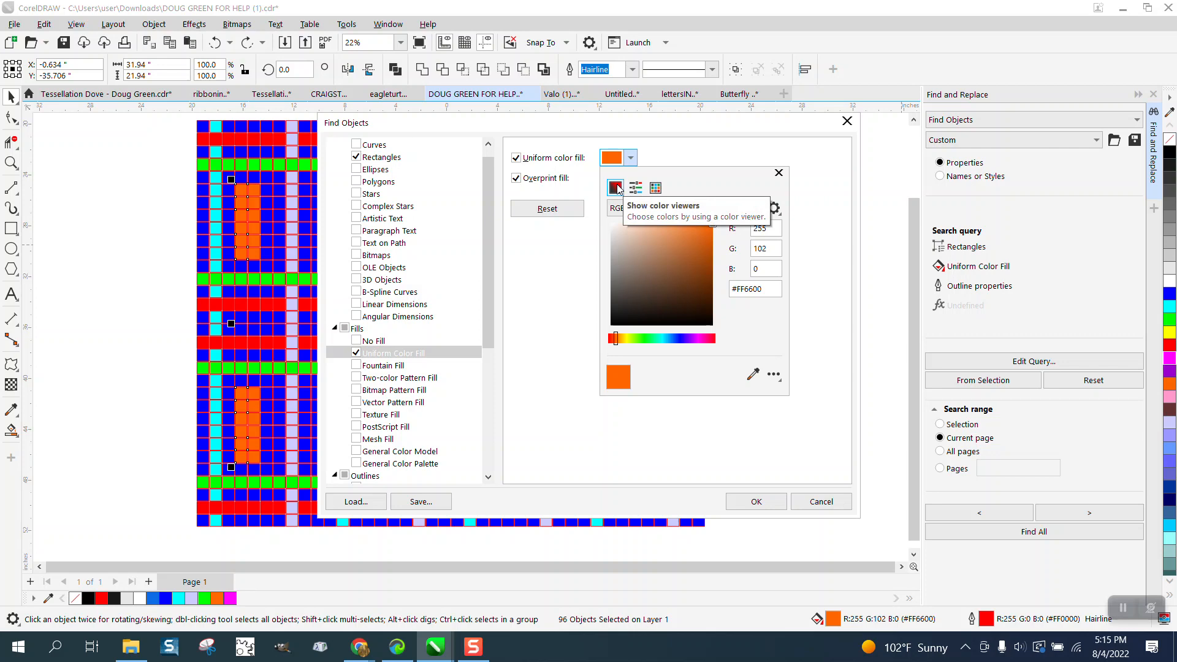
pyautogui.click(774, 208)
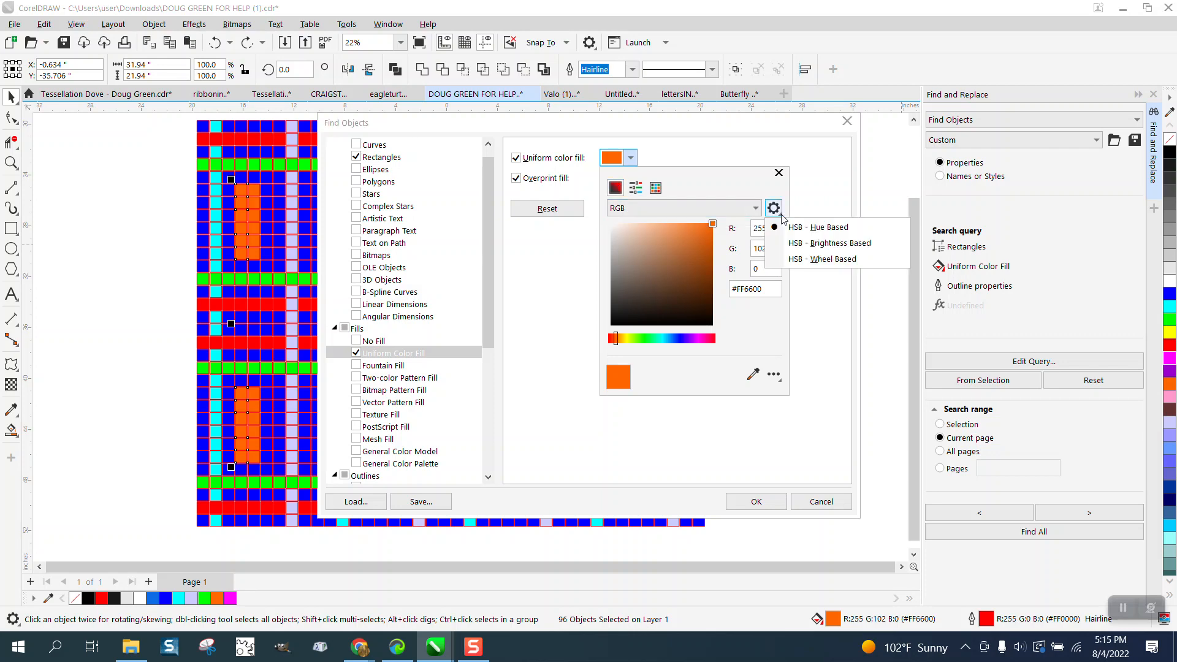